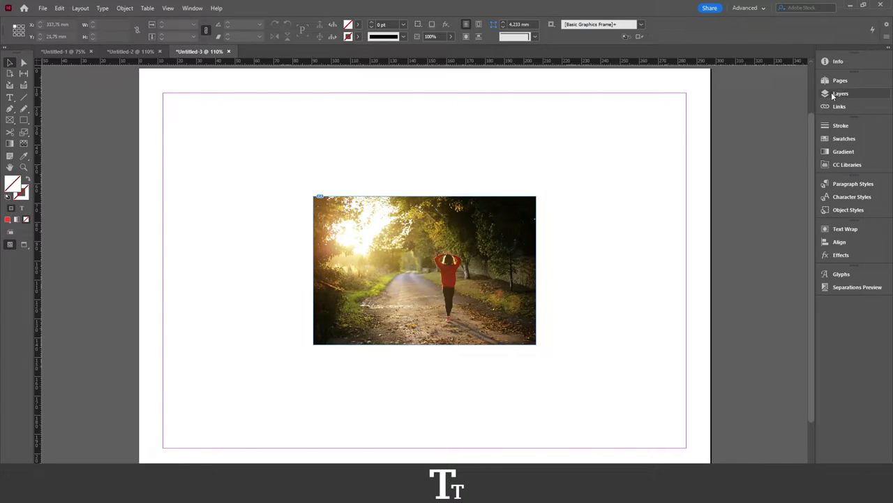
- Expand the Pages panel from the right-hand dock to show the document's single page
left_click(840, 80)
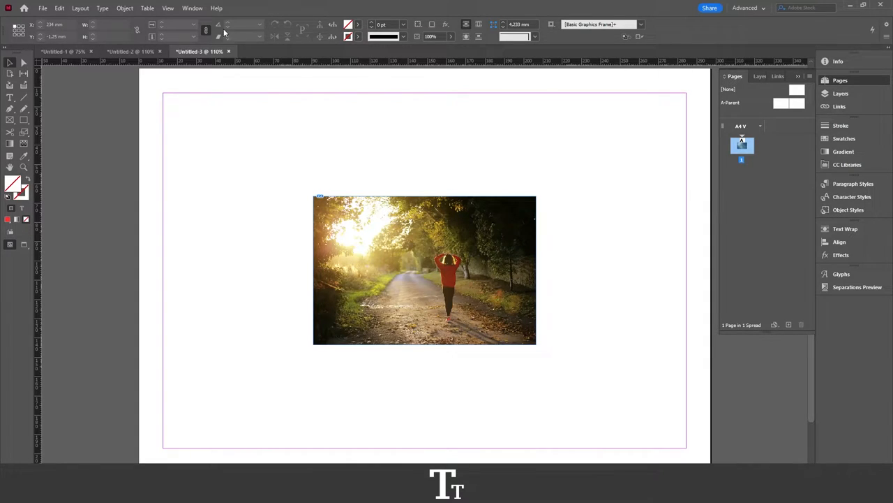
- Show the Pages panel via the Window menu (F12), listing the single A4 page
left_click(192, 8)
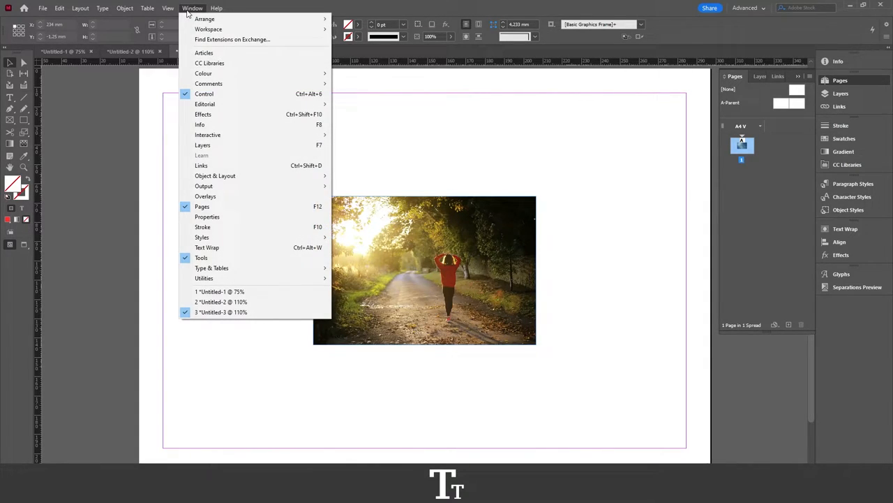
mouse_move(304, 216)
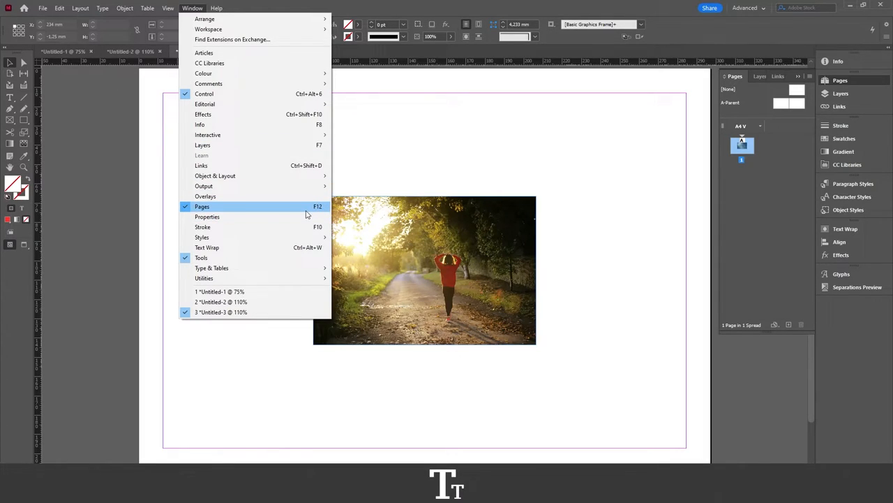
key("F12")
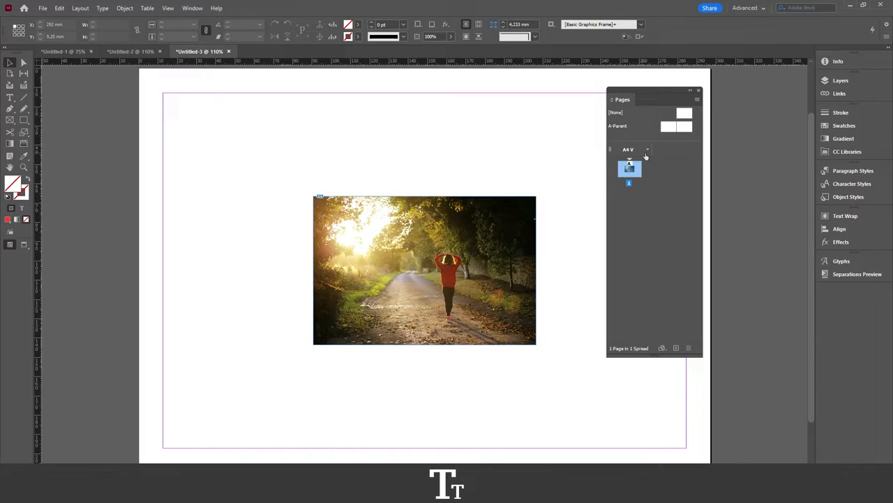
mouse_move(614, 191)
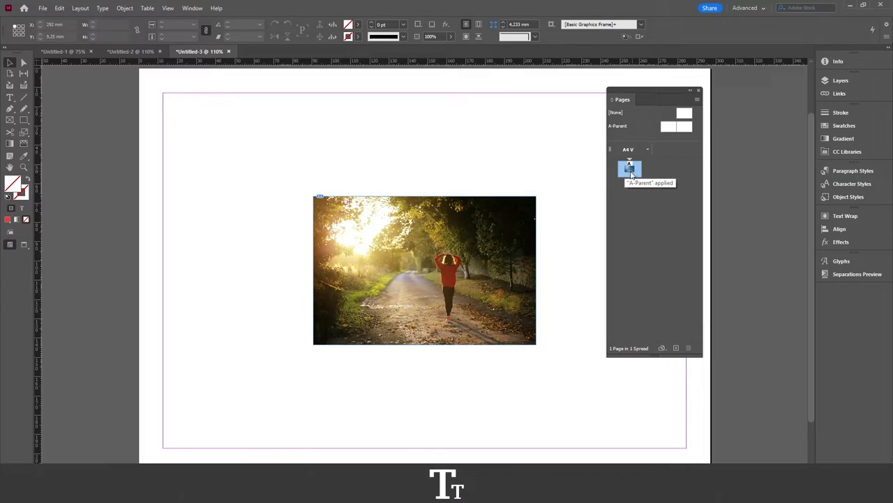
mouse_move(652, 171)
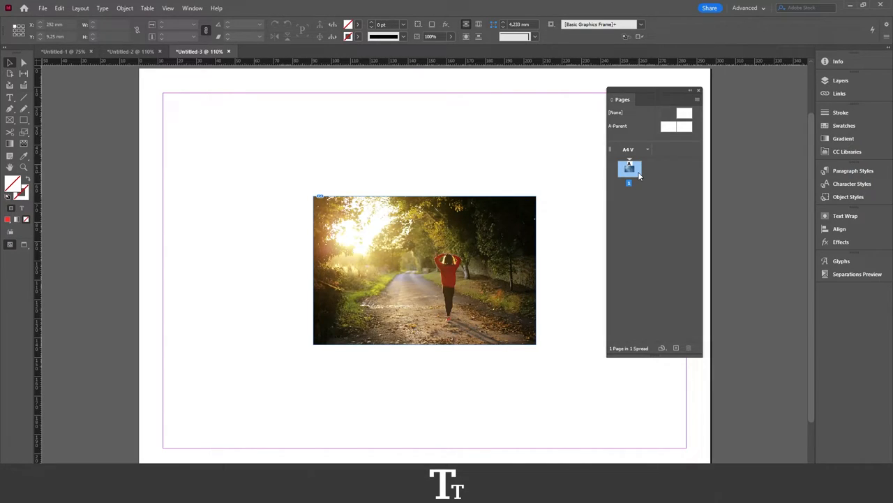
mouse_move(669, 173)
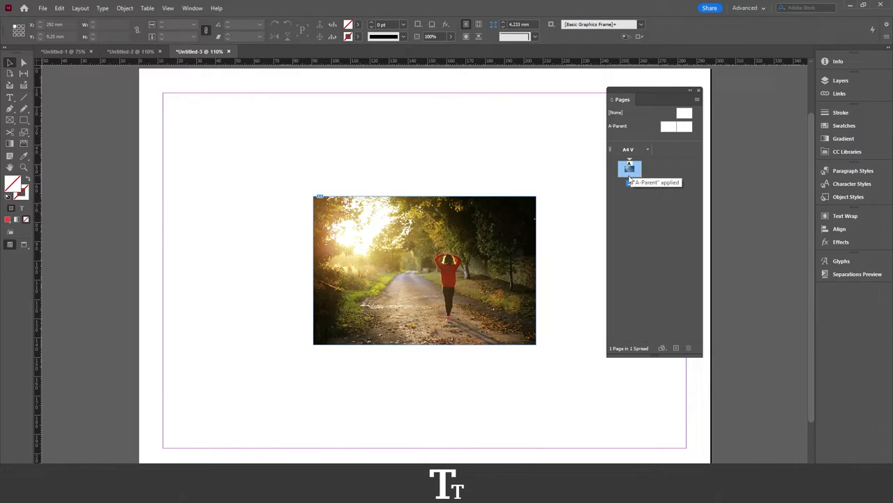
mouse_move(635, 176)
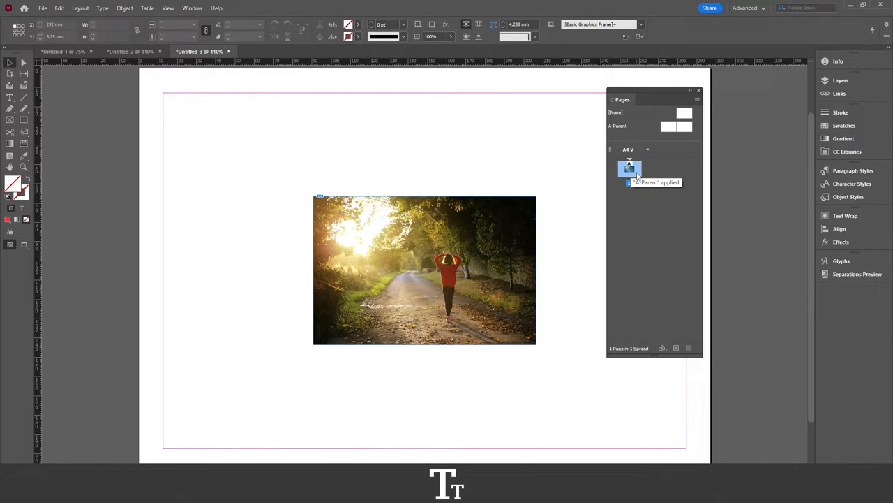
- Duplicate page 1 with its landscape photo using Duplicate Spread, giving two pages
right_click(629, 169)
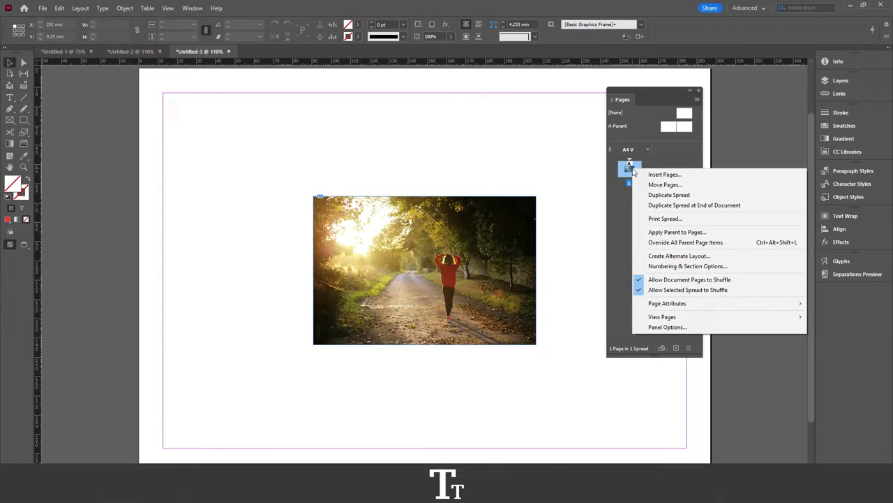
mouse_move(668, 194)
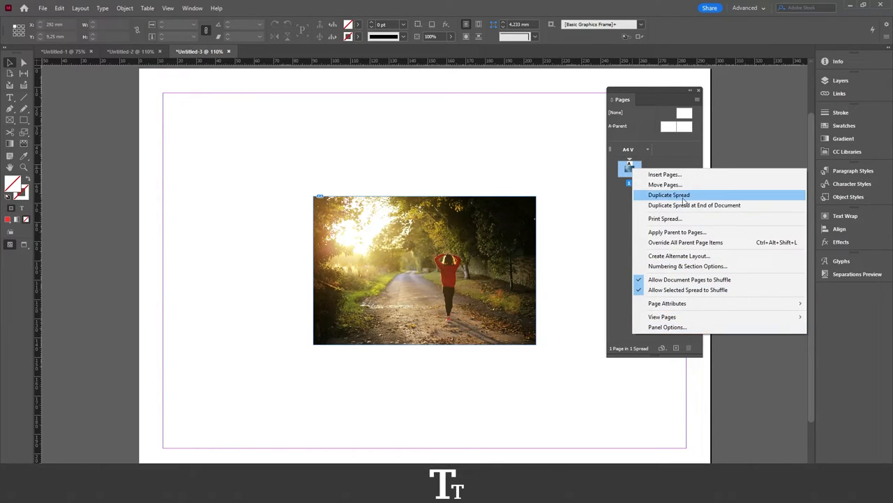
mouse_move(677, 242)
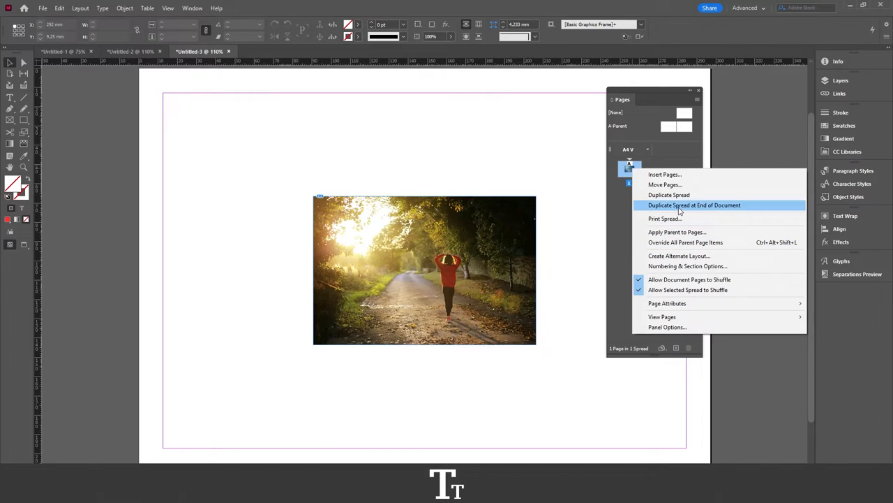
mouse_move(669, 194)
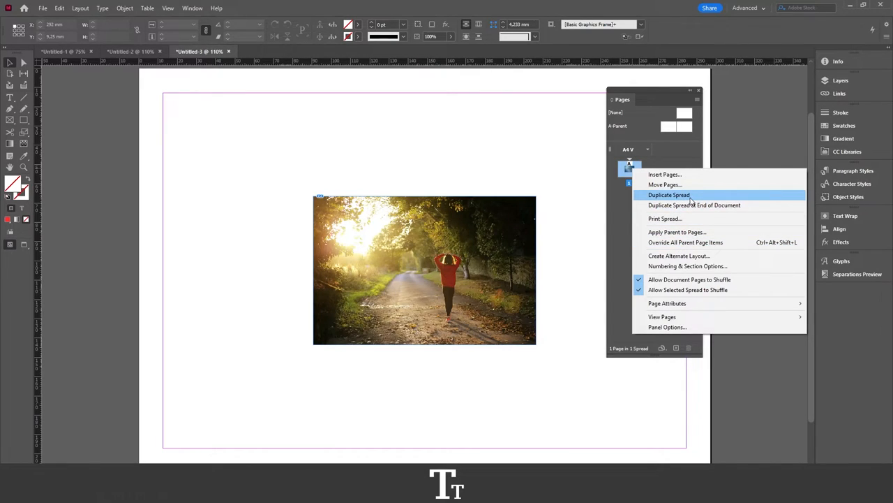
left_click(668, 195)
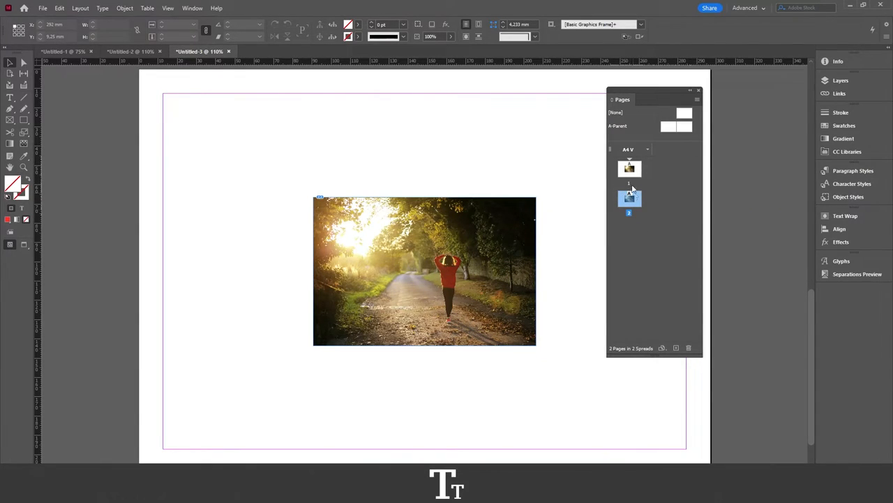
mouse_move(630, 171)
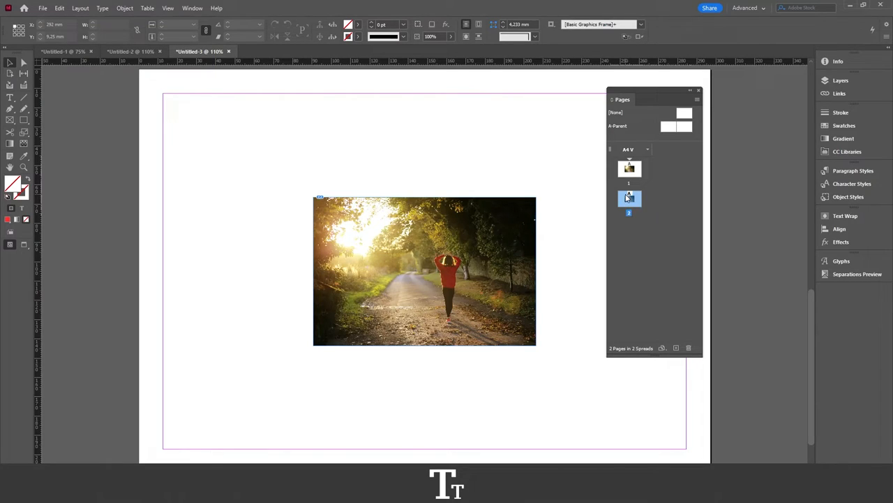
mouse_move(672, 324)
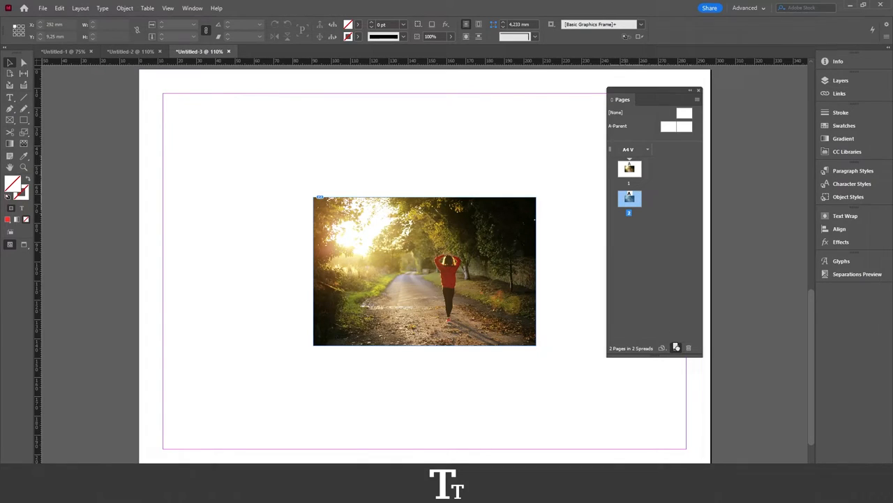
- Add a third page with the Create new page button in the Pages panel
left_click(675, 347)
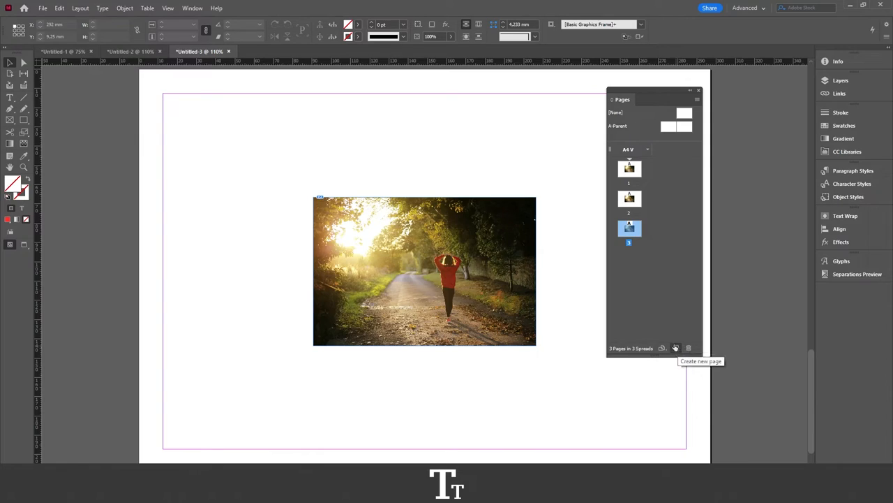
mouse_move(651, 241)
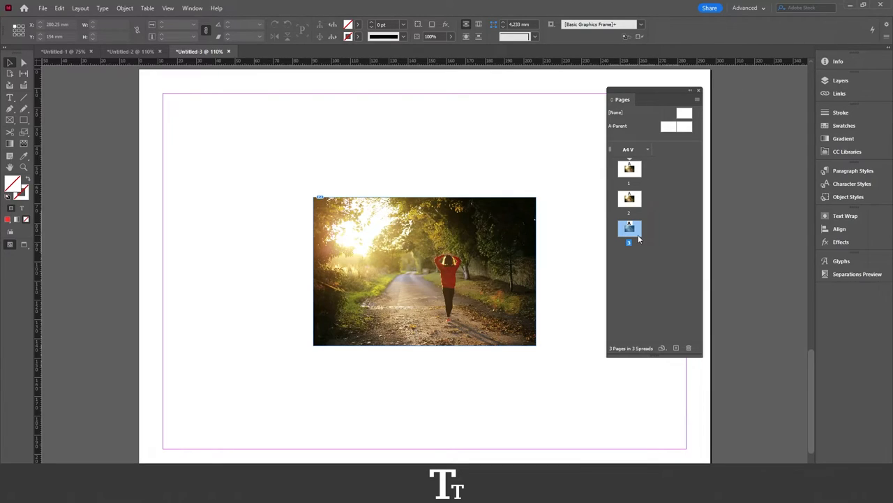
mouse_move(663, 302)
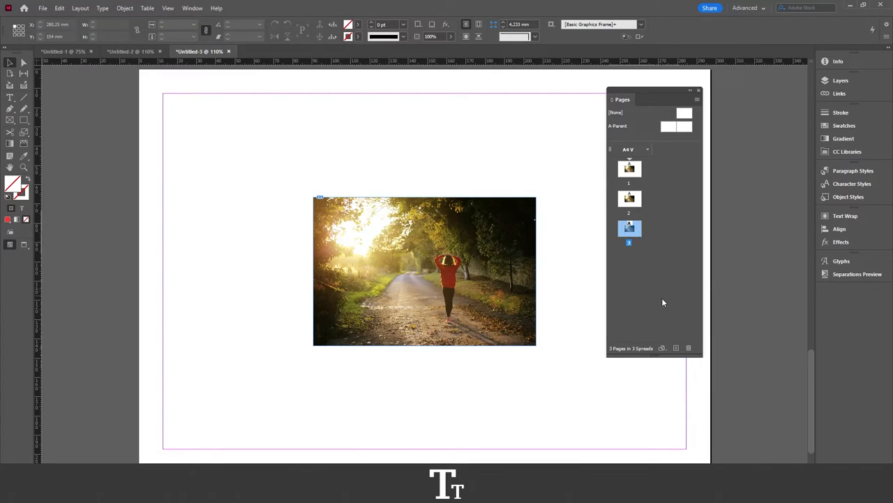
mouse_move(695, 362)
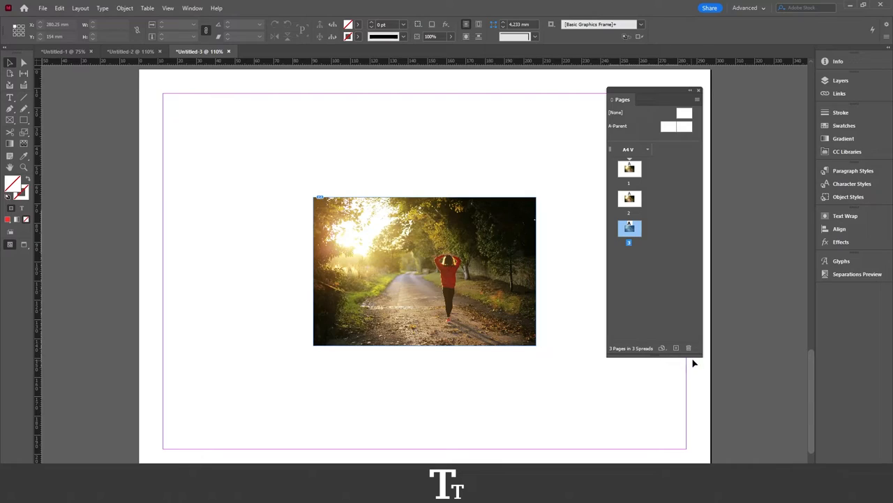
mouse_move(688, 348)
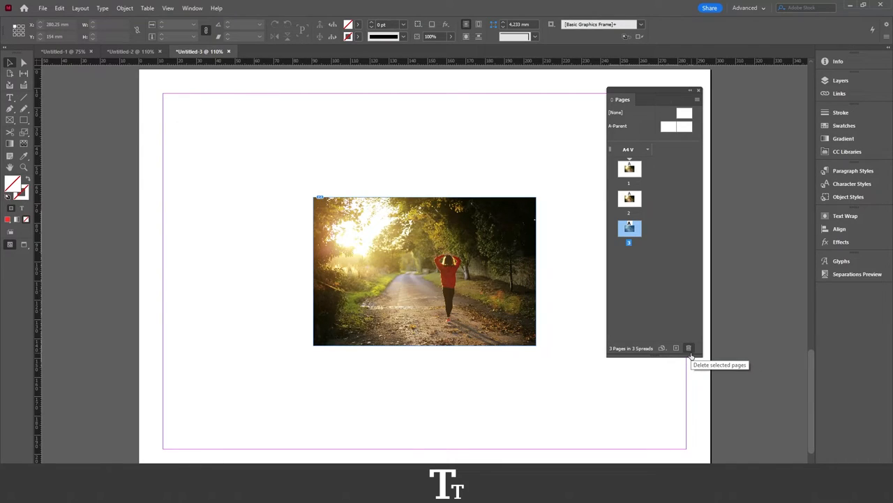
mouse_move(689, 348)
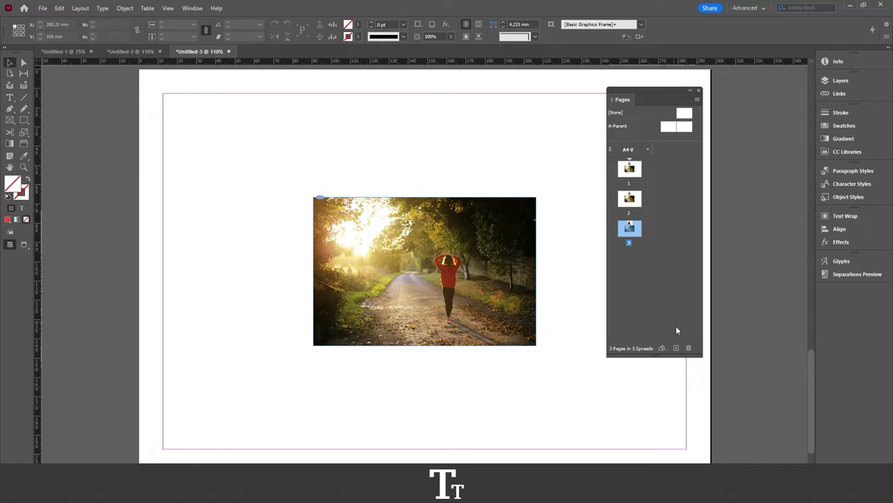
- Delete the selected page 3 and confirm the objects warning, leaving two pages
left_click(689, 347)
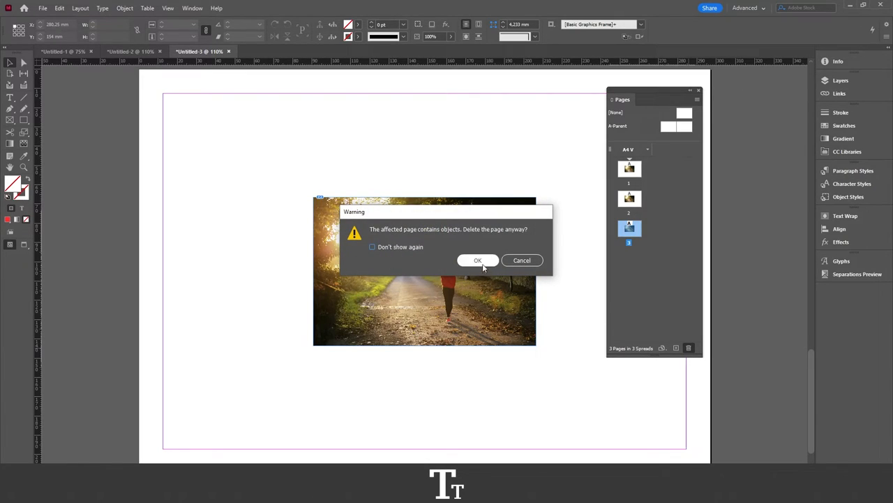
left_click(478, 260)
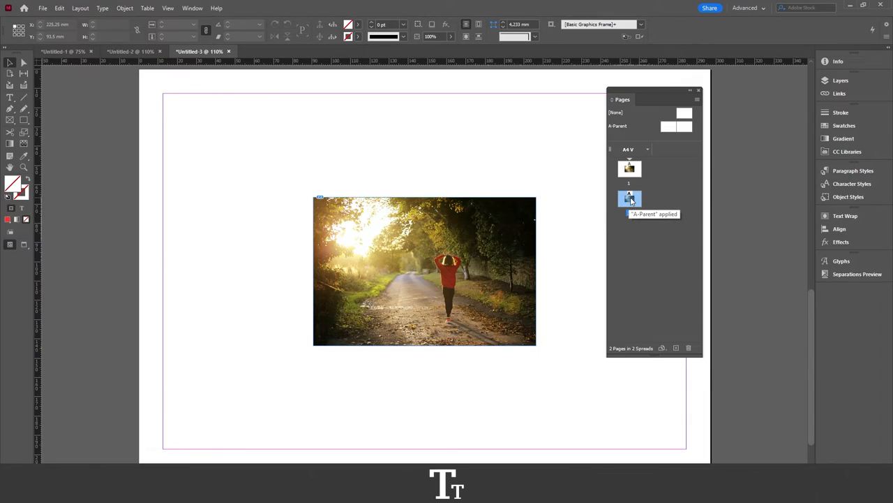
- Delete page 2 via Delete Spread and confirm the warning, leaving one page
right_click(629, 198)
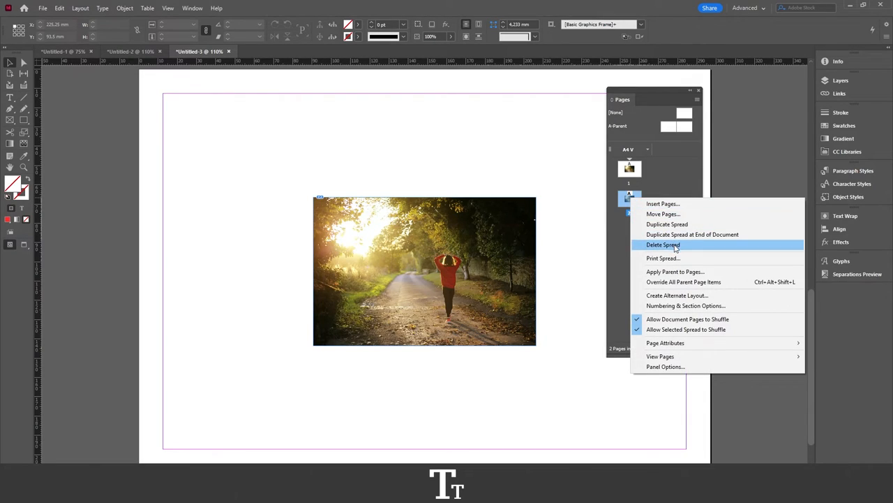
left_click(663, 245)
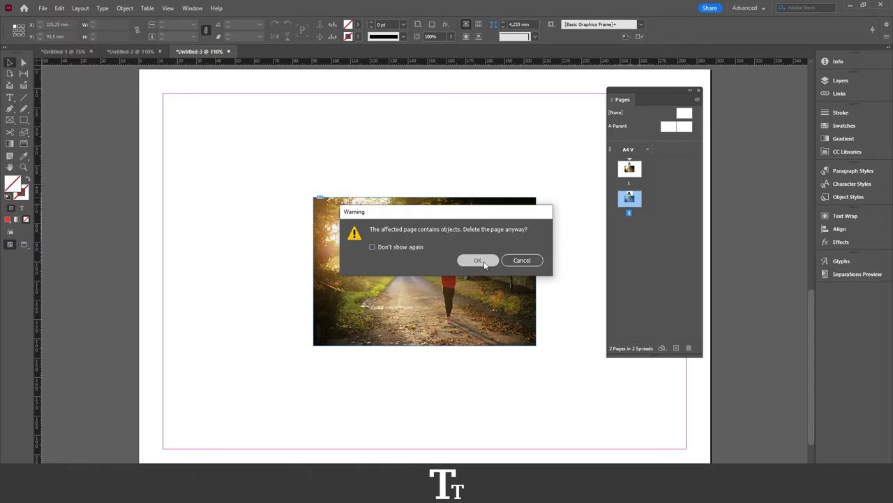
left_click(478, 259)
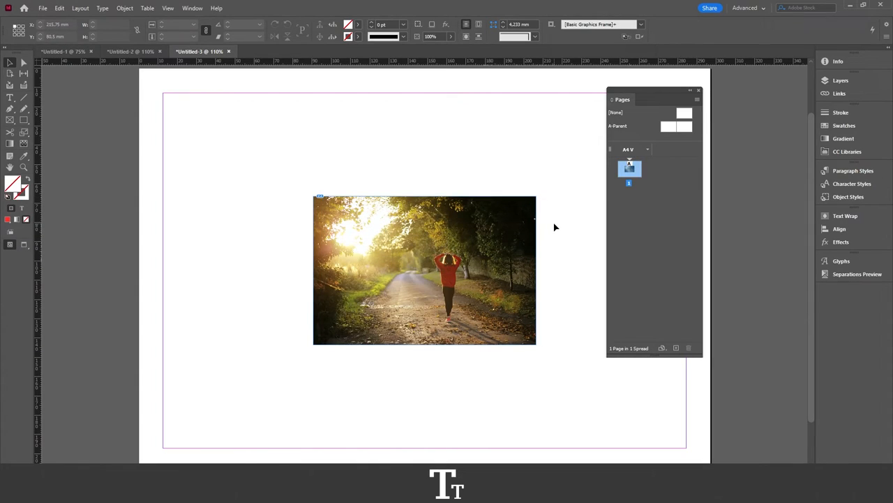